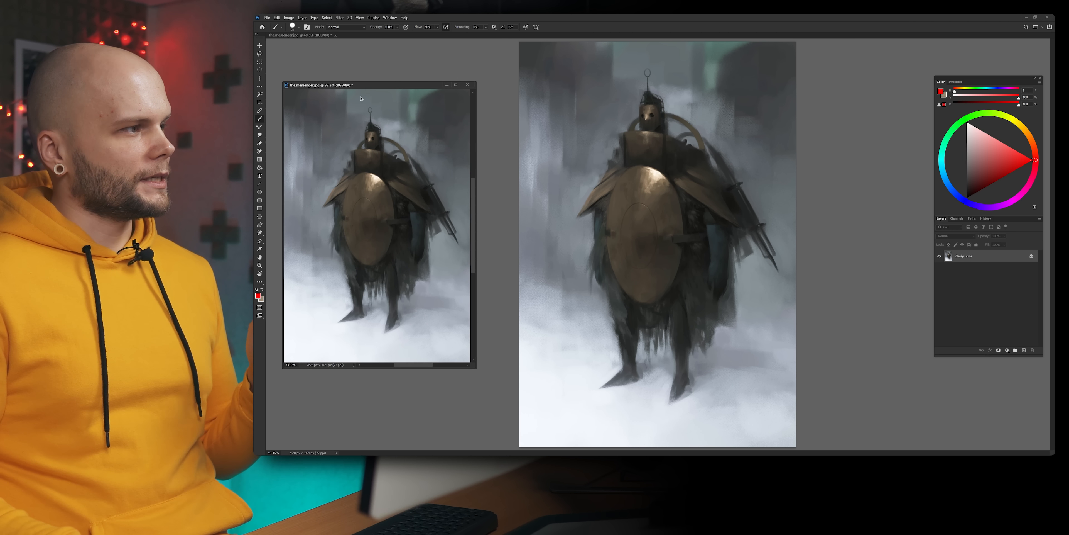
- Nudge the floating copy of the painting and bring up the View menu
left_click_drag(361, 85, 371, 89)
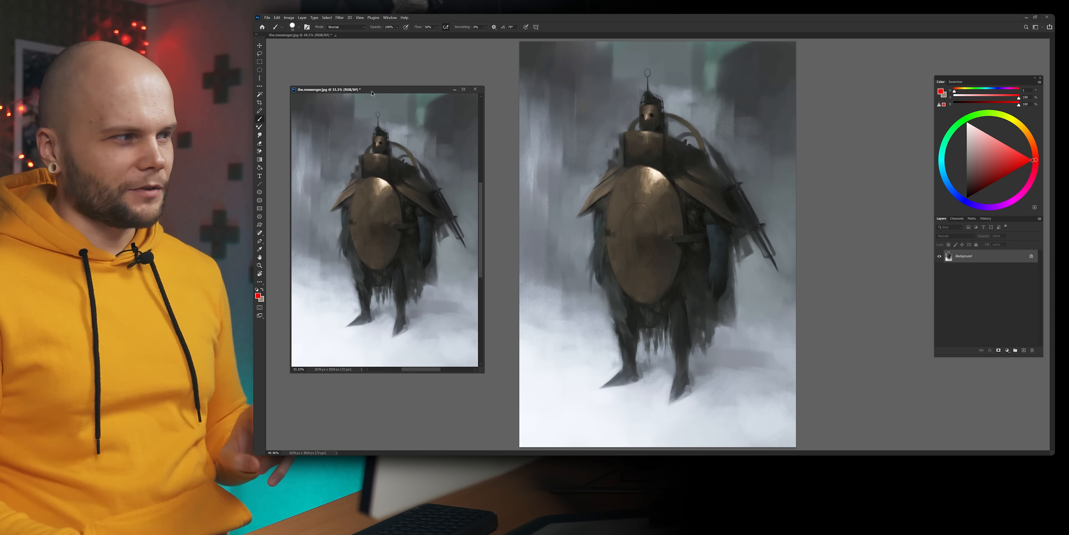
left_click(187, 5)
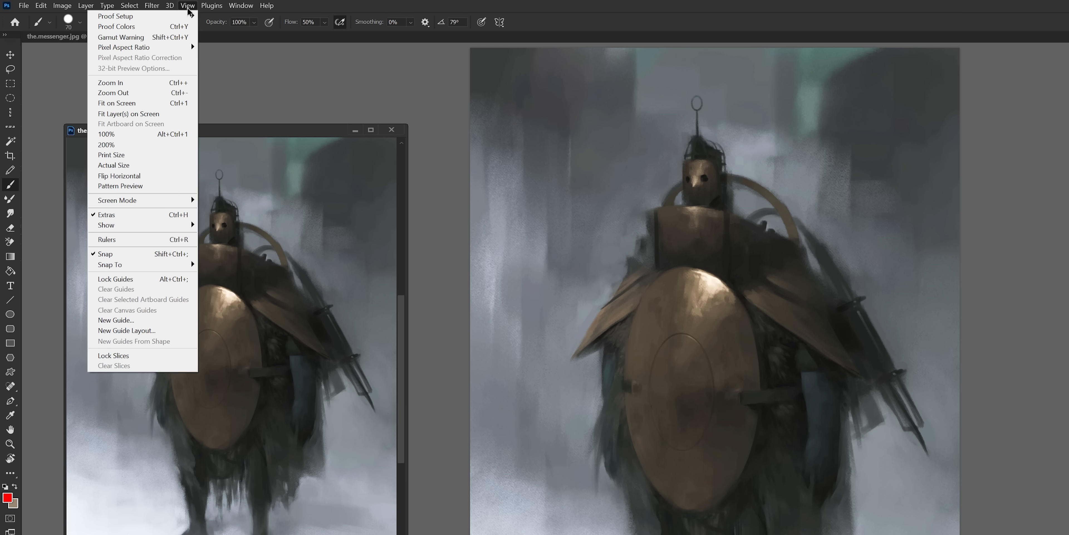
mouse_move(116, 16)
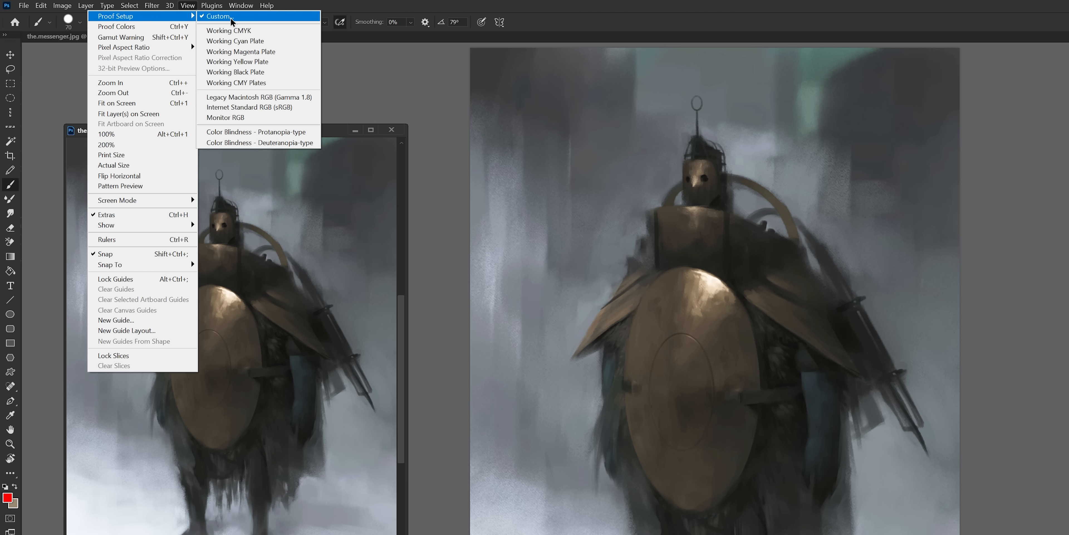
mouse_move(229, 30)
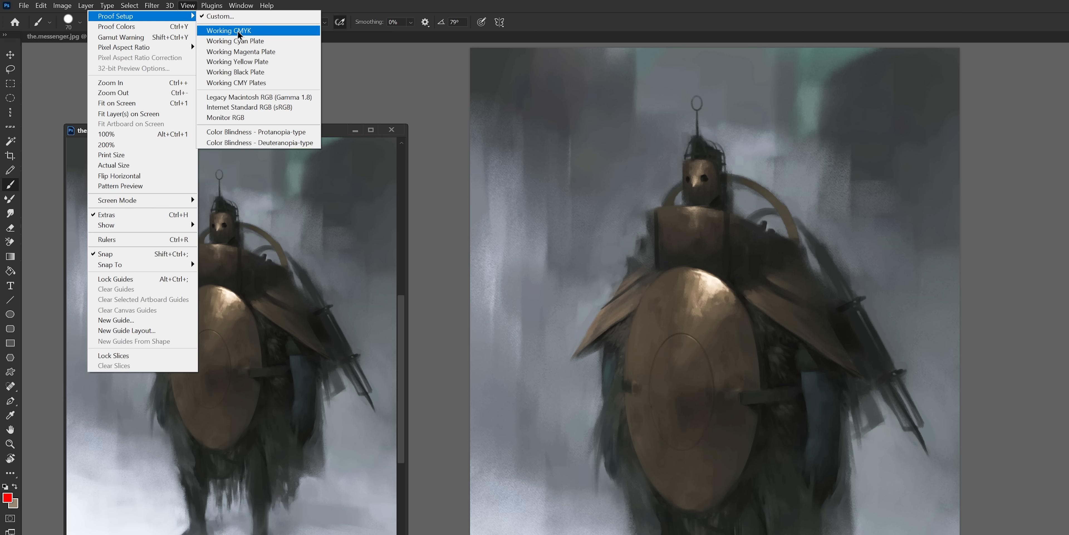
- Set a custom proof condition simulating Gray Gamma 1.8 for the floating view
left_click(228, 31)
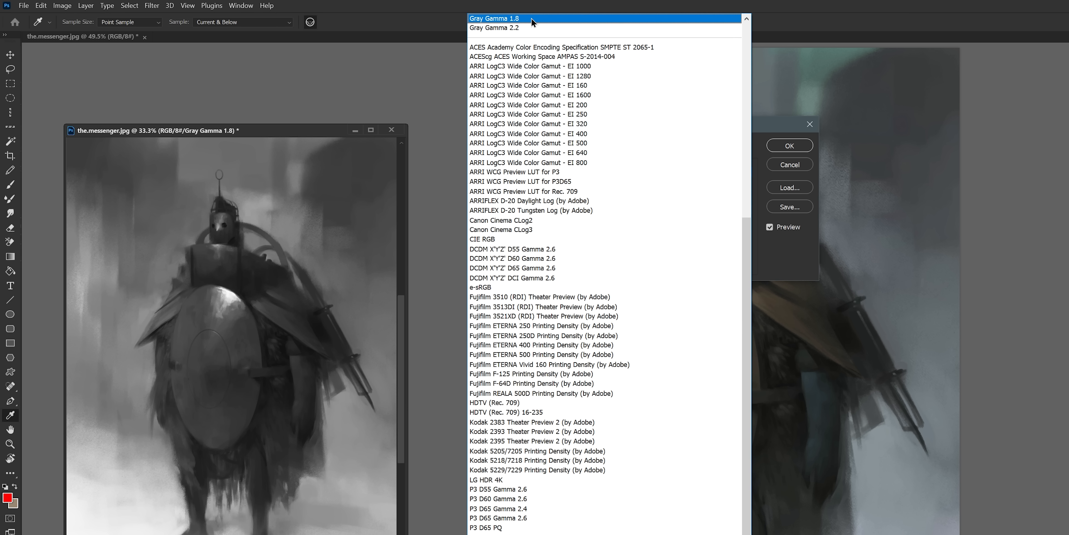
left_click(494, 18)
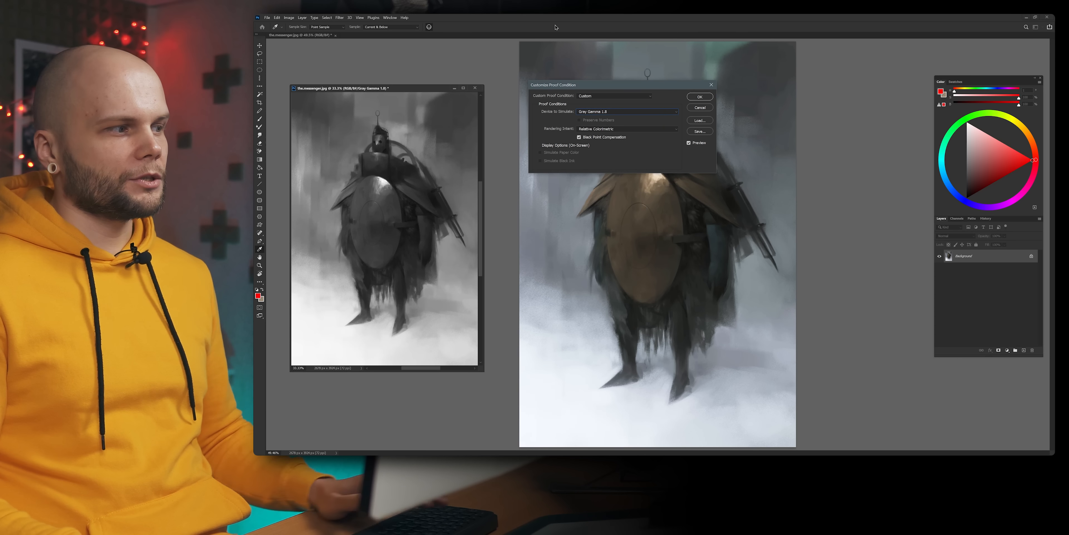
- Confirm the Gray Gamma 1.8 proof so only the floating window shows grayscale
left_click(698, 96)
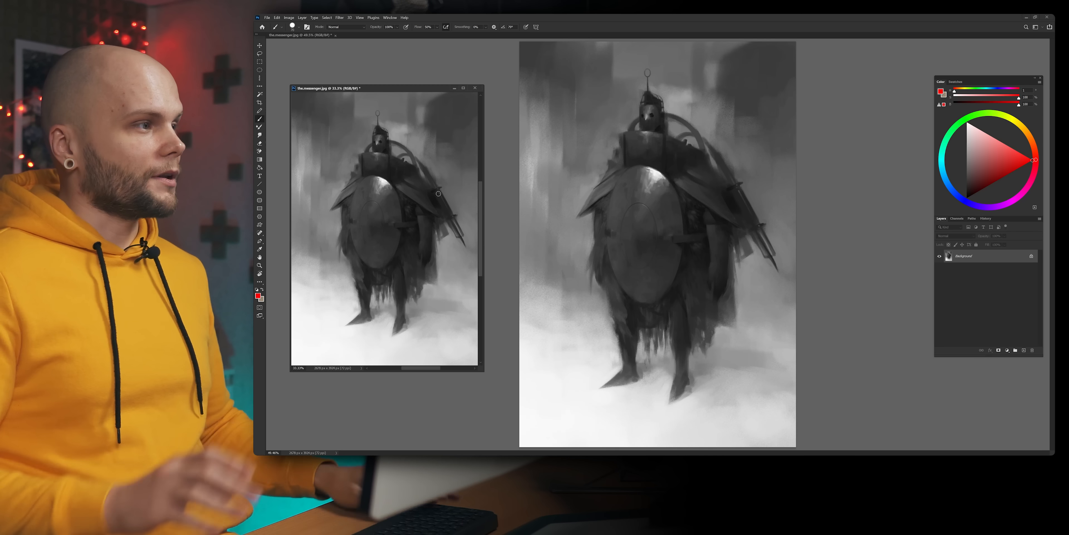
left_click(339, 17)
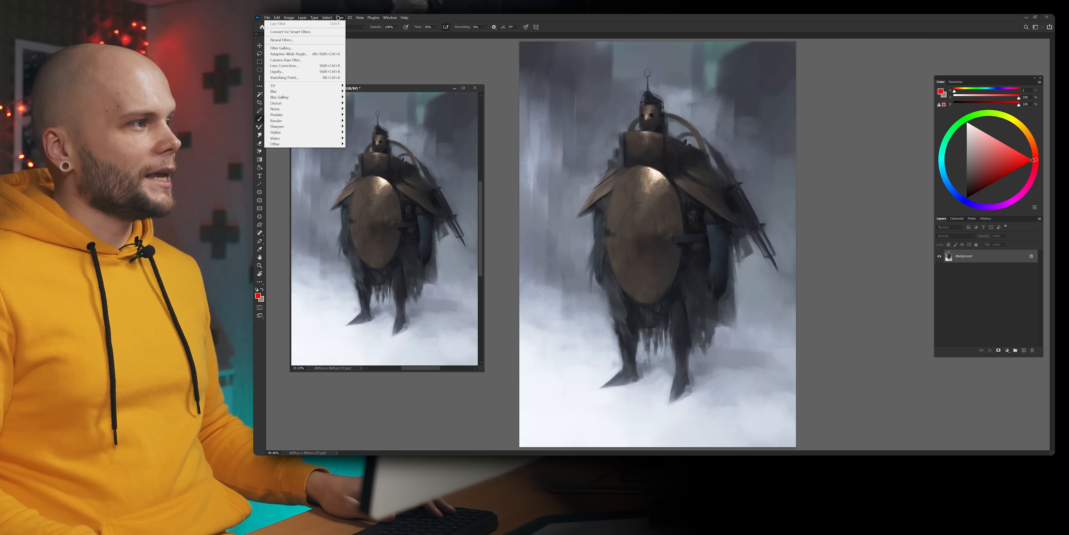
left_click(339, 18)
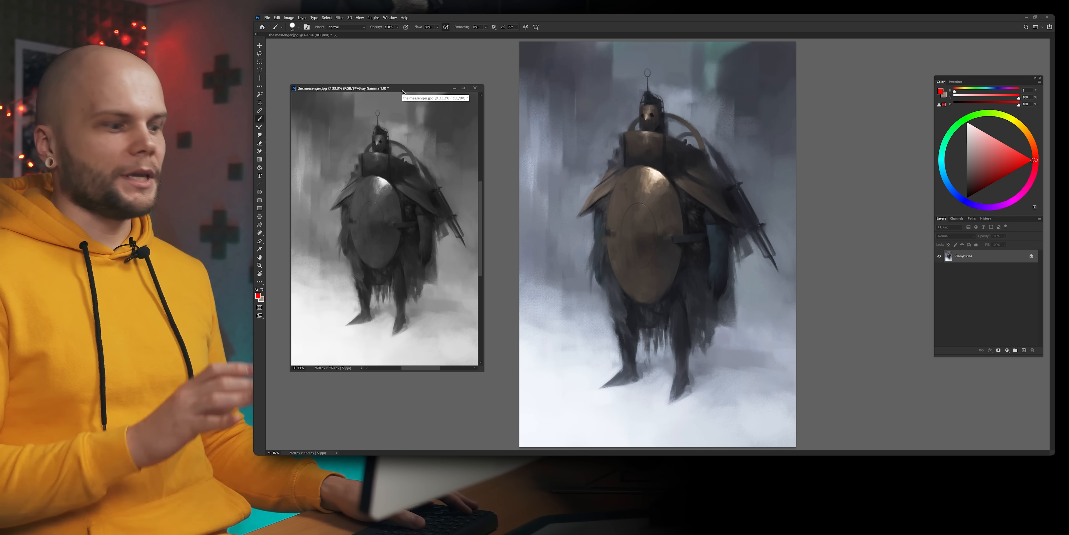
mouse_move(437, 194)
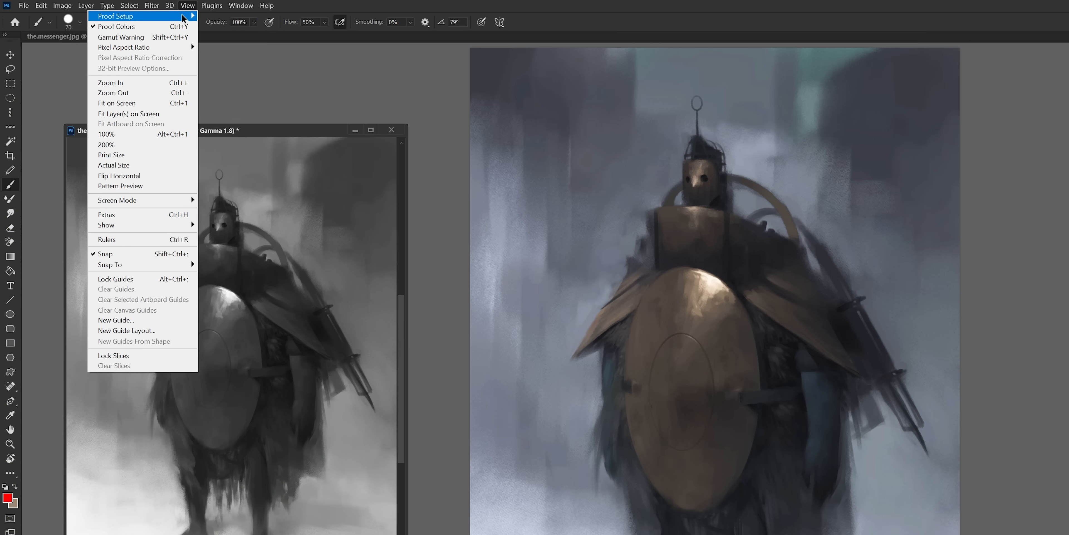
mouse_move(123, 27)
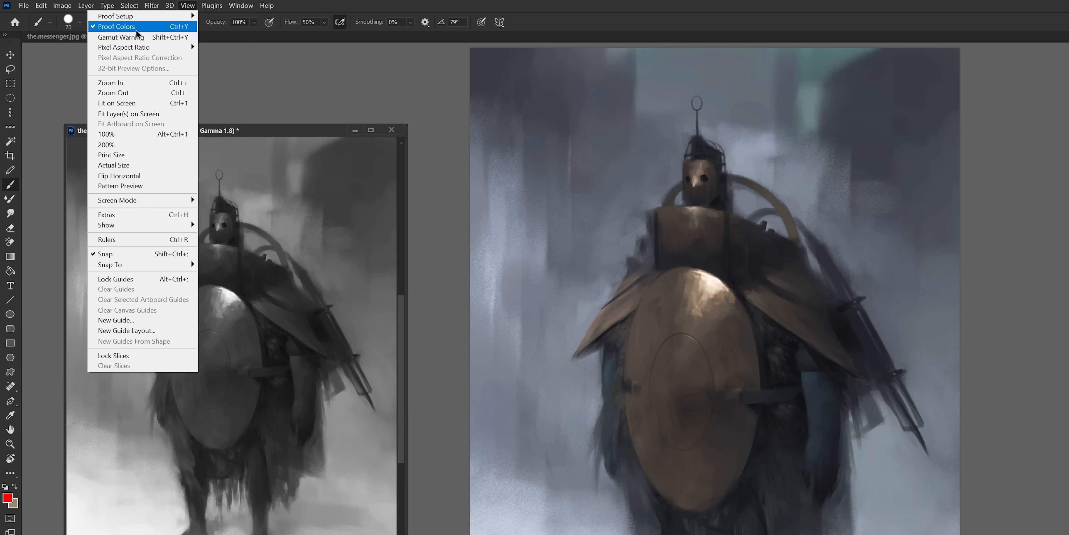
mouse_move(190, 28)
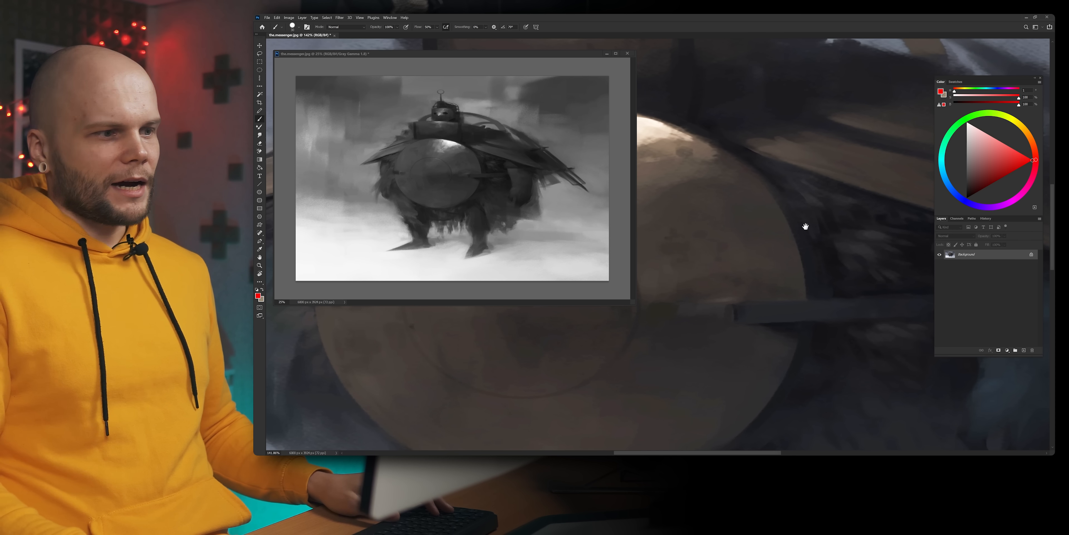
mouse_move(793, 189)
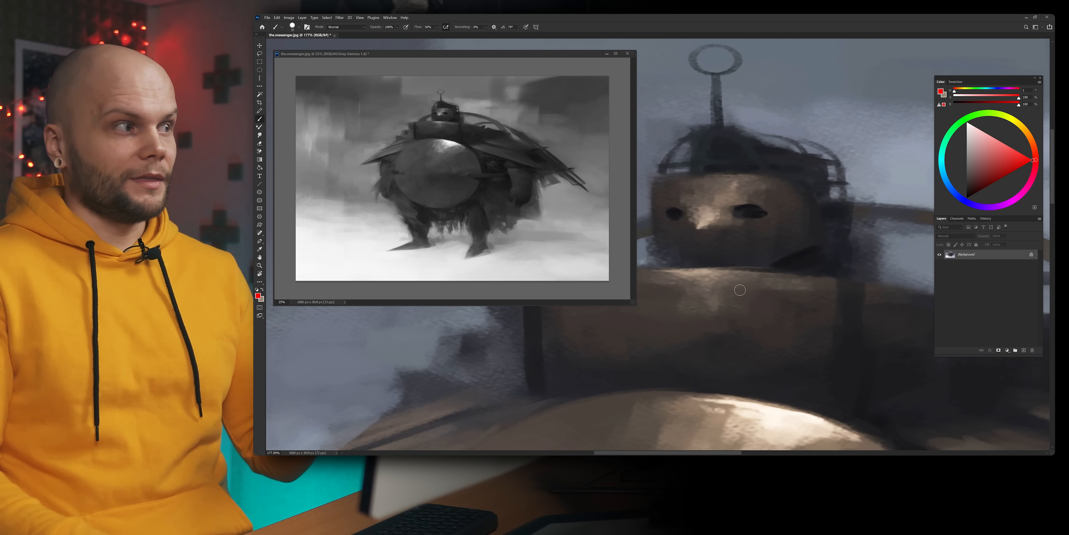
- Move the grayscale preview window toward the centre of the workspace
left_click_drag(450, 54, 535, 100)
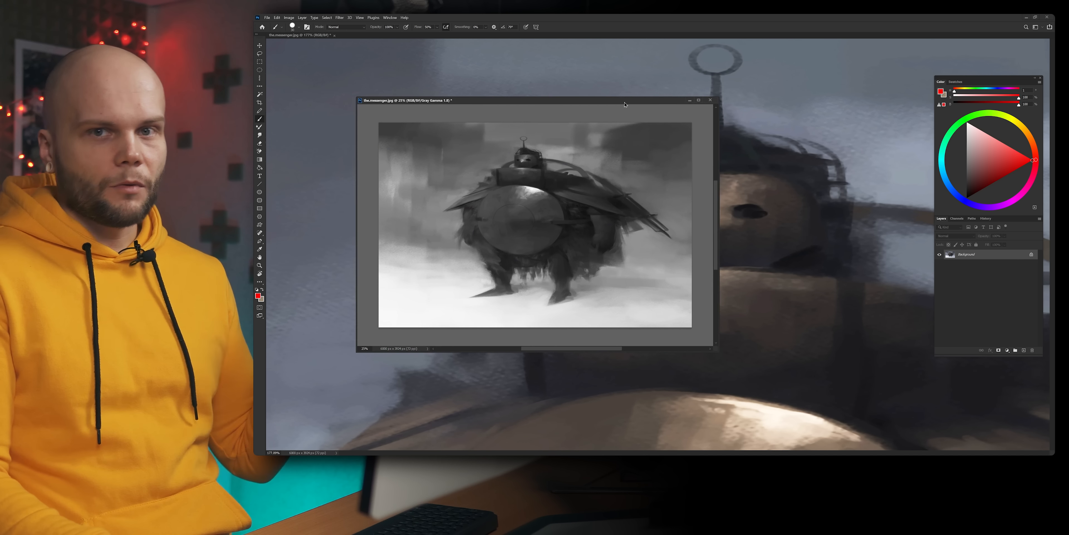